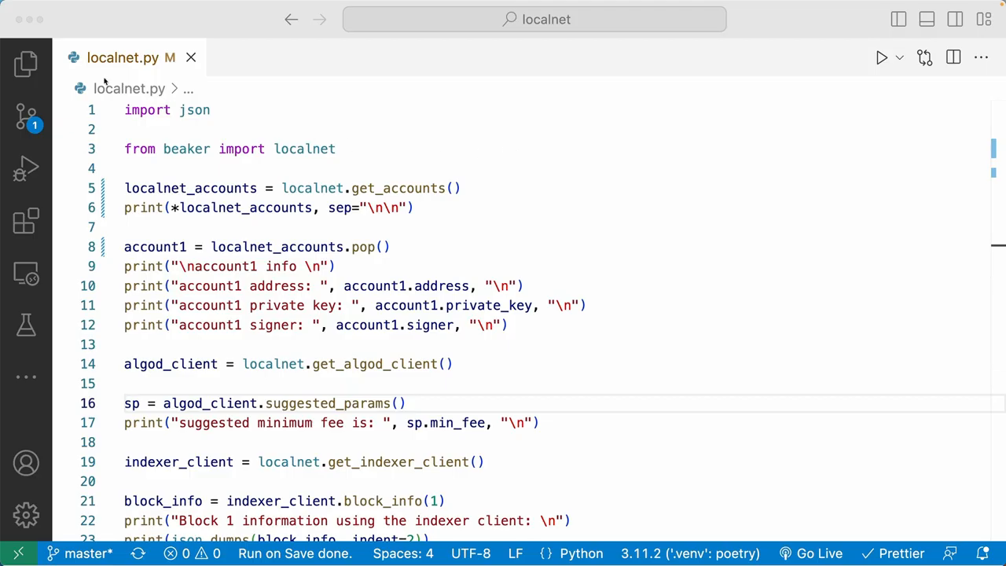
mouse_move(158, 71)
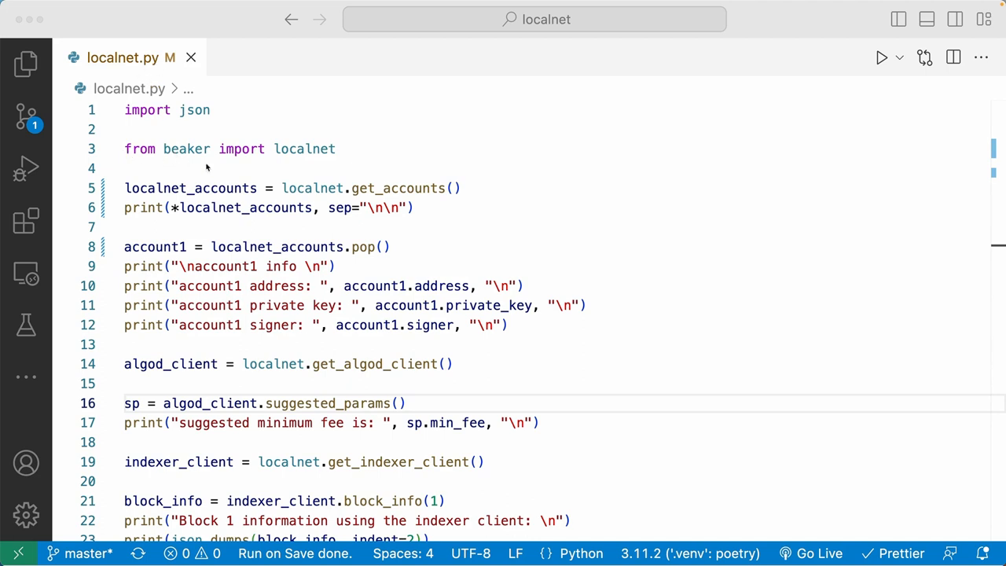
mouse_move(222, 166)
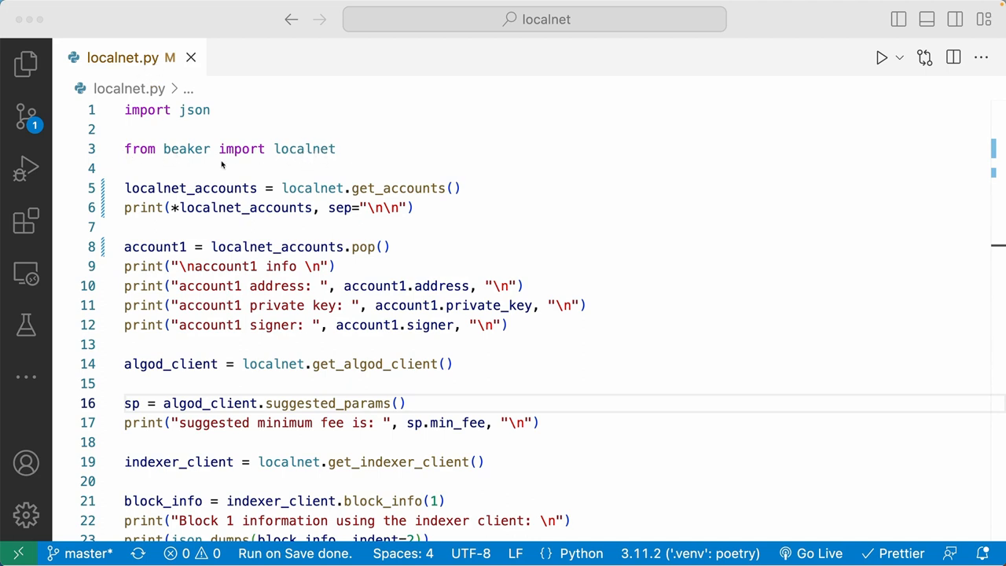
mouse_move(189, 170)
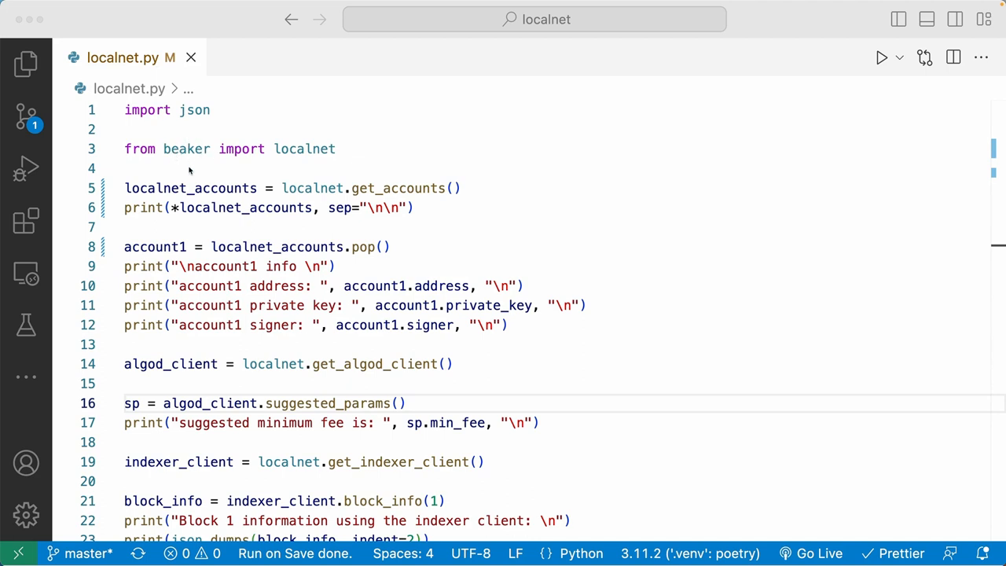
mouse_move(337, 189)
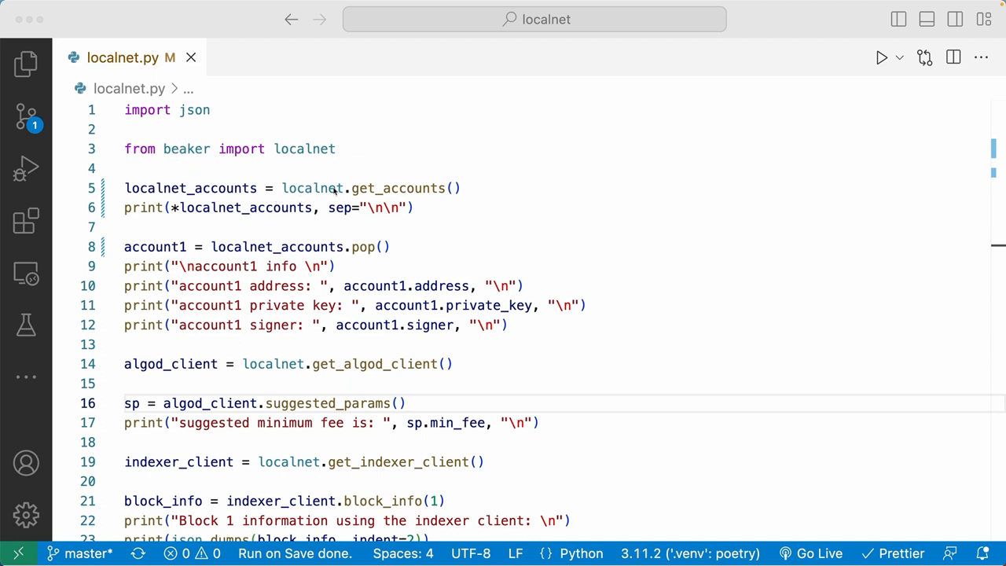
mouse_move(473, 198)
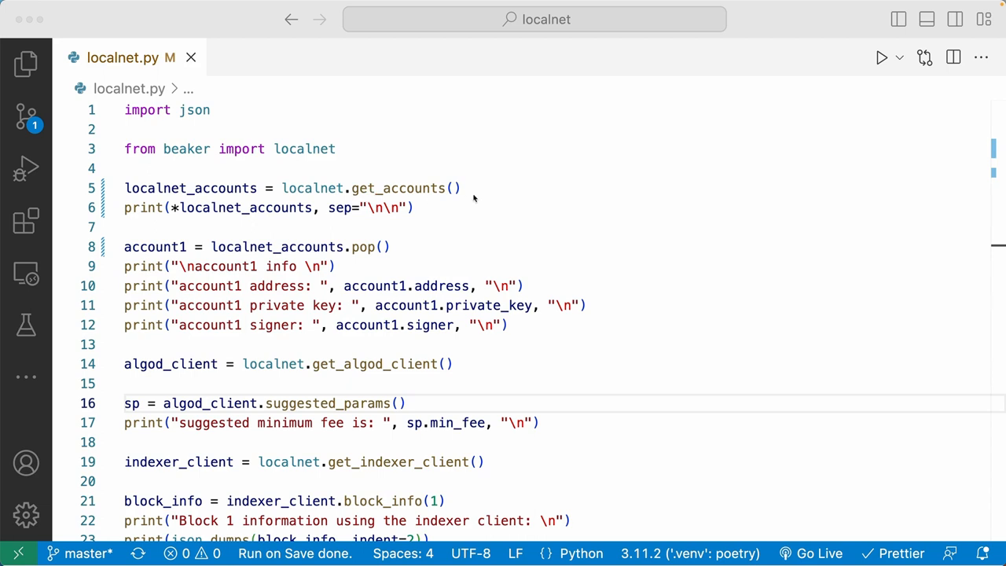
mouse_move(463, 195)
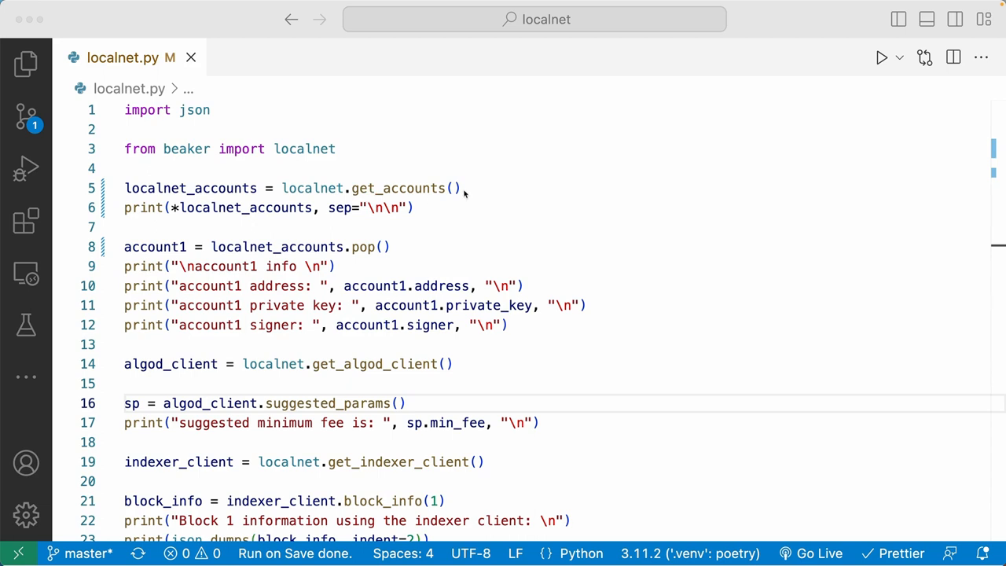
mouse_move(212, 207)
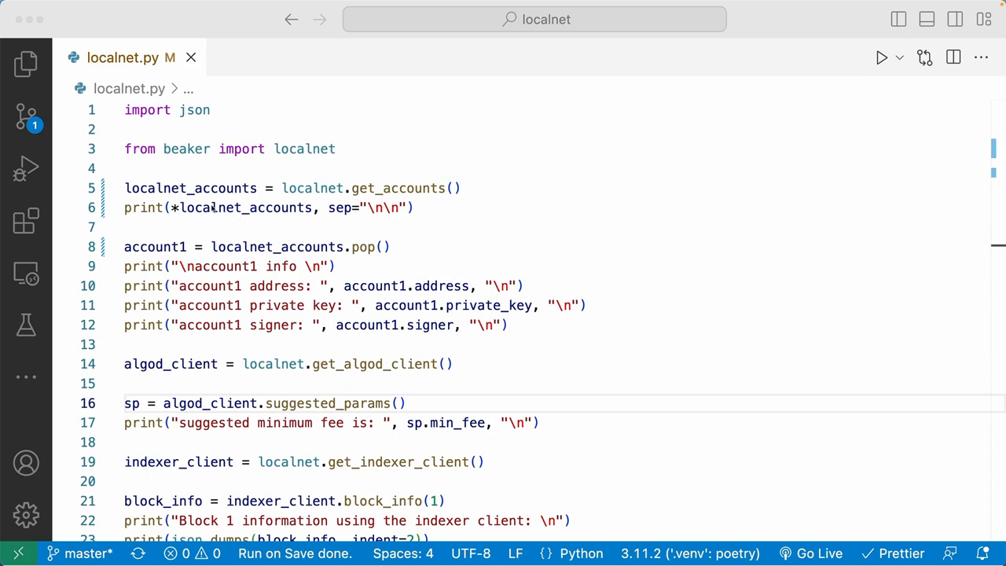
mouse_move(239, 237)
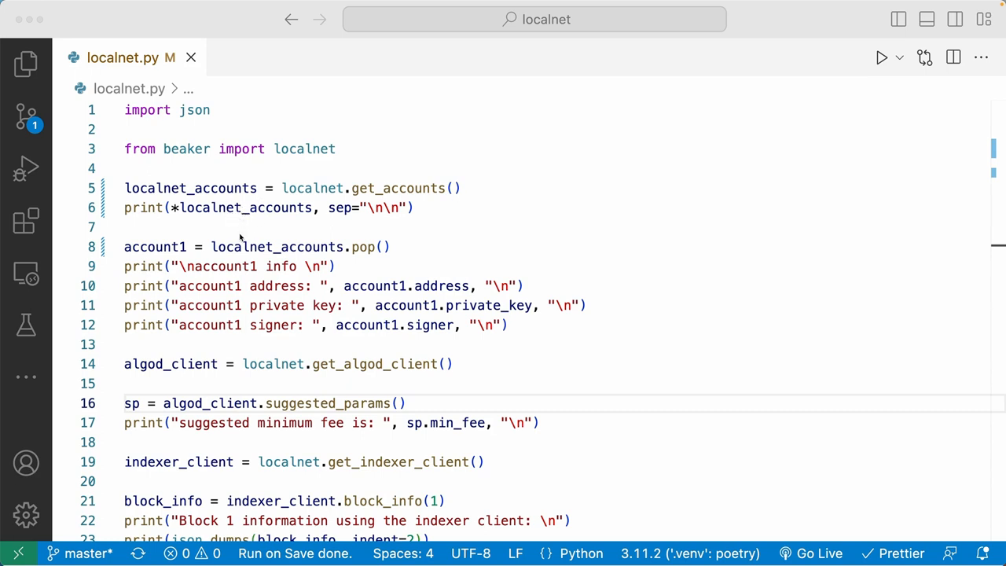
mouse_move(365, 247)
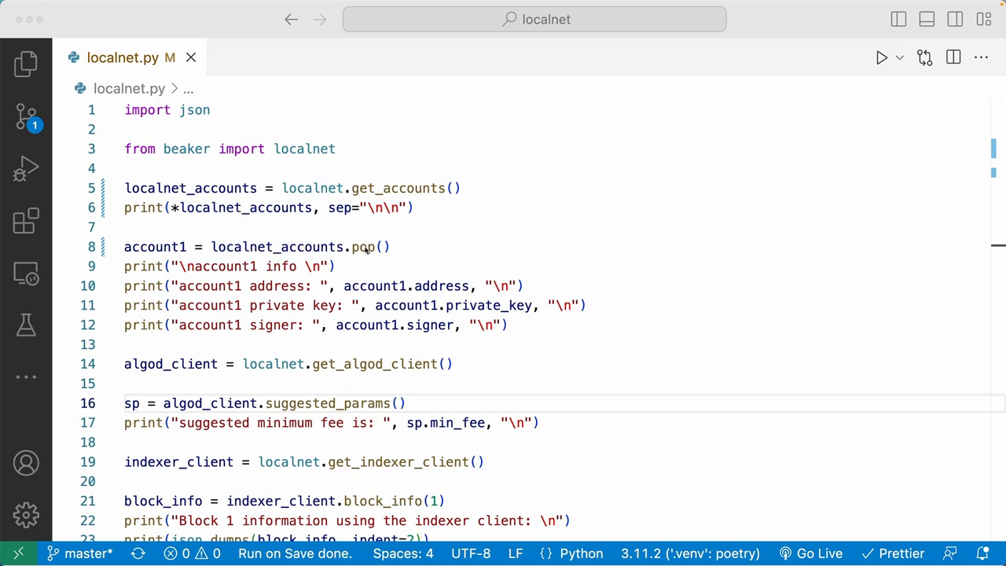
mouse_move(277, 247)
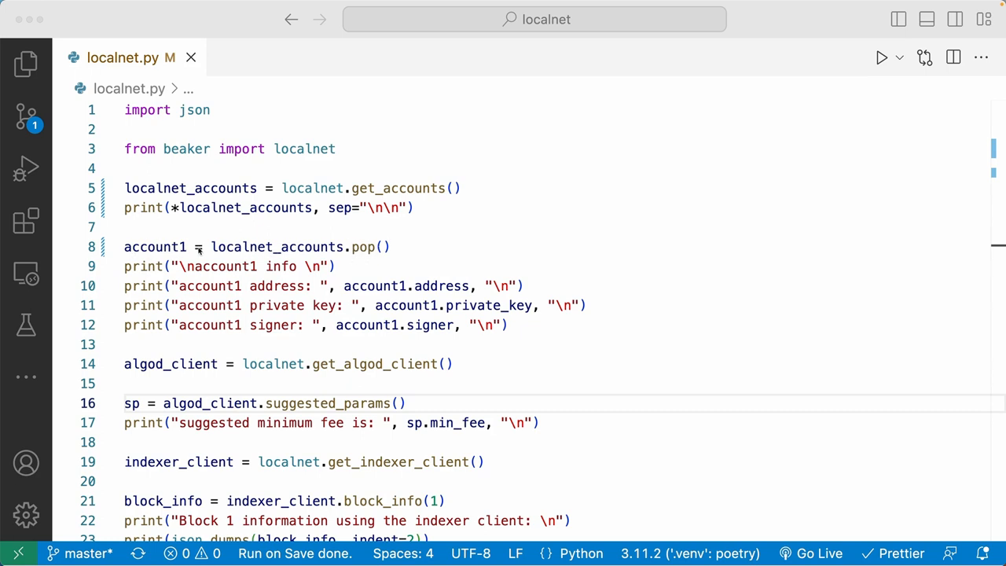
mouse_move(195, 250)
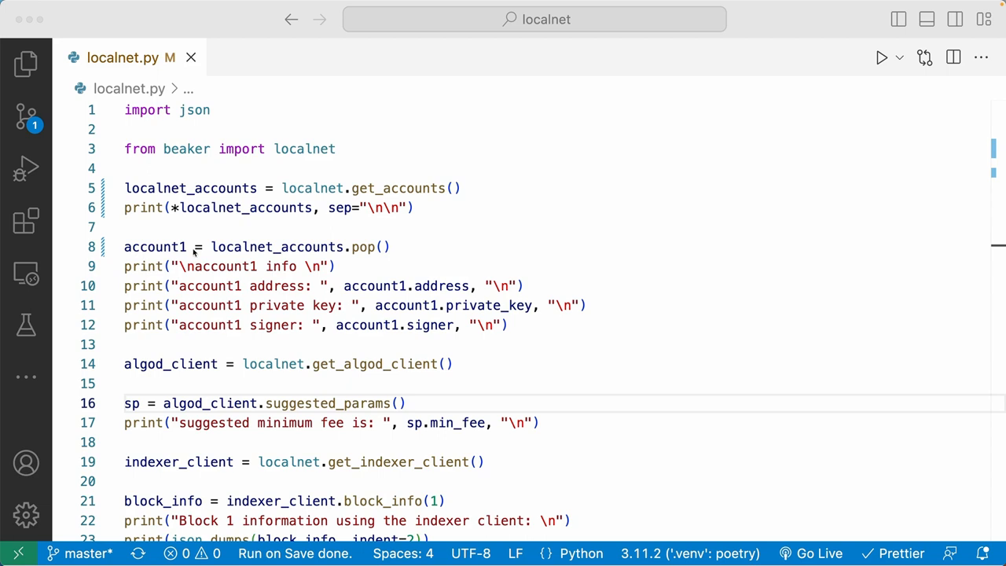
mouse_move(362, 294)
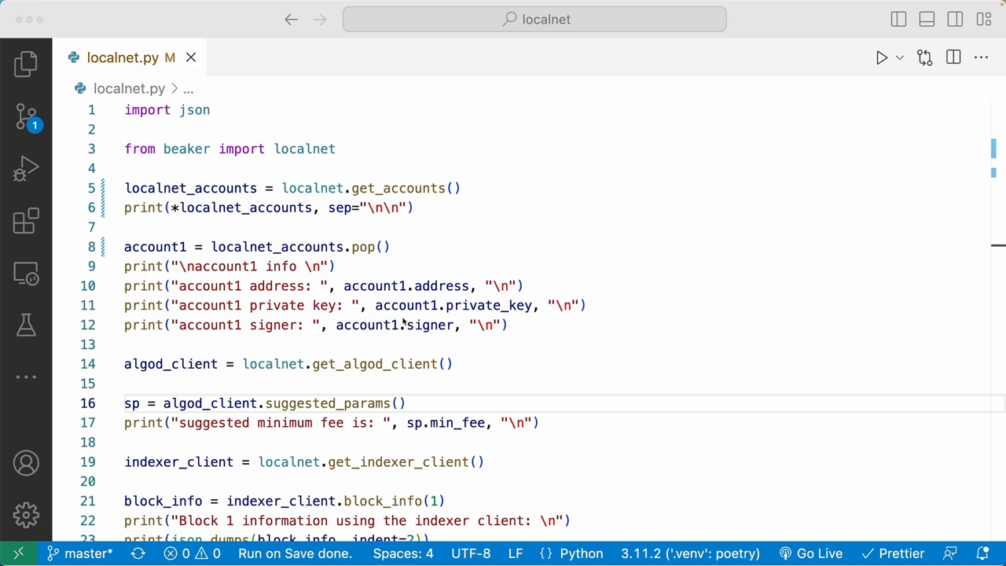
mouse_move(419, 333)
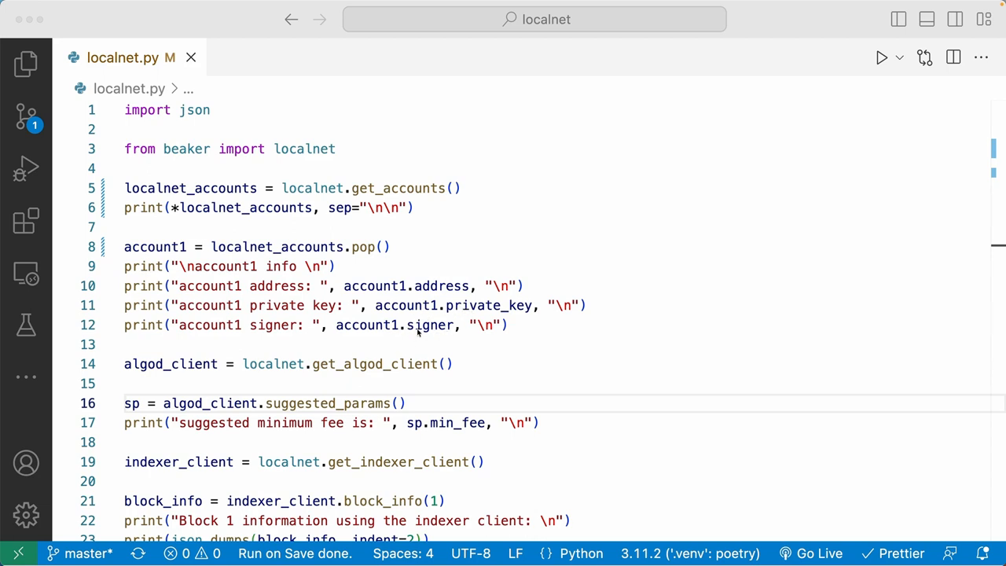
mouse_move(361, 305)
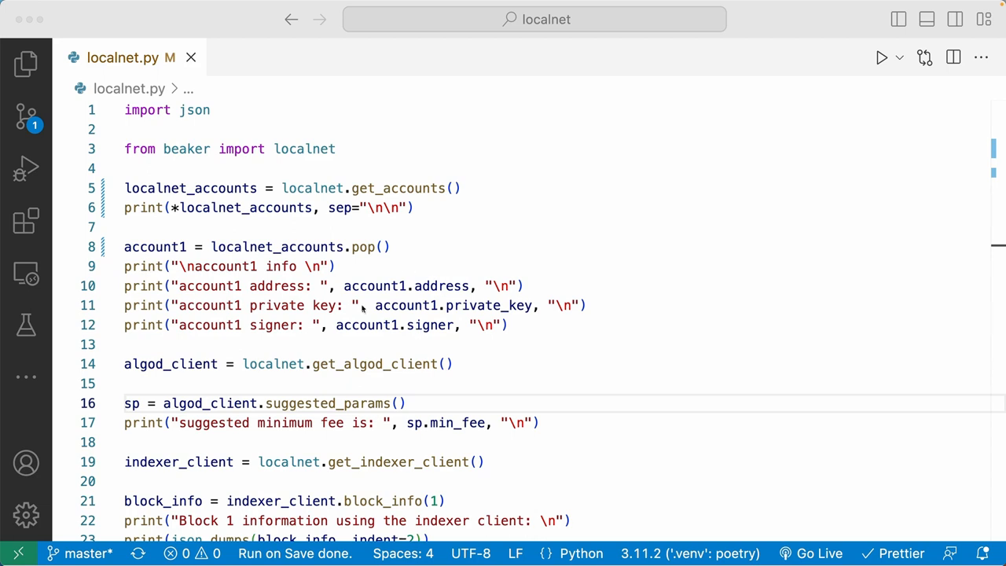
mouse_move(449, 347)
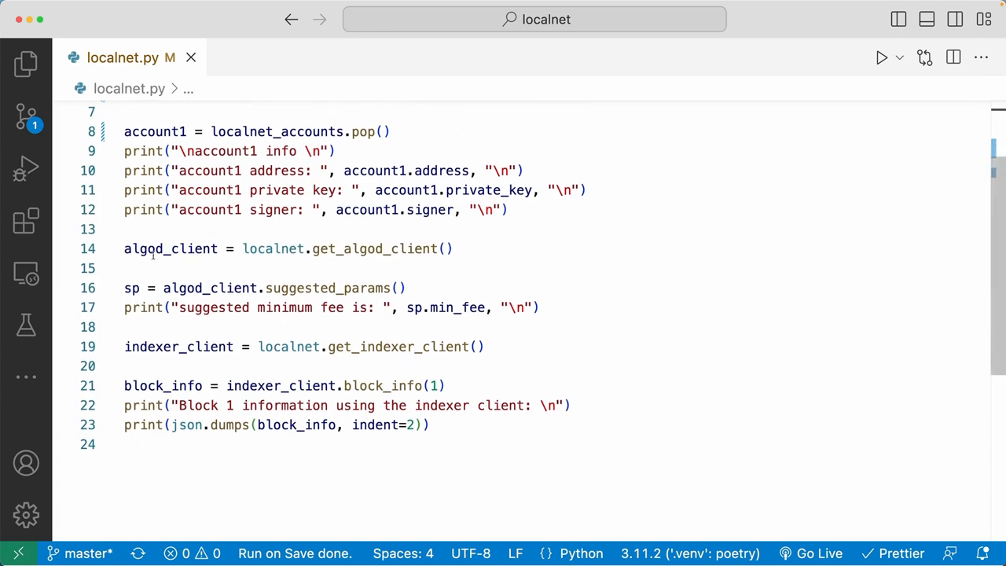
mouse_move(356, 249)
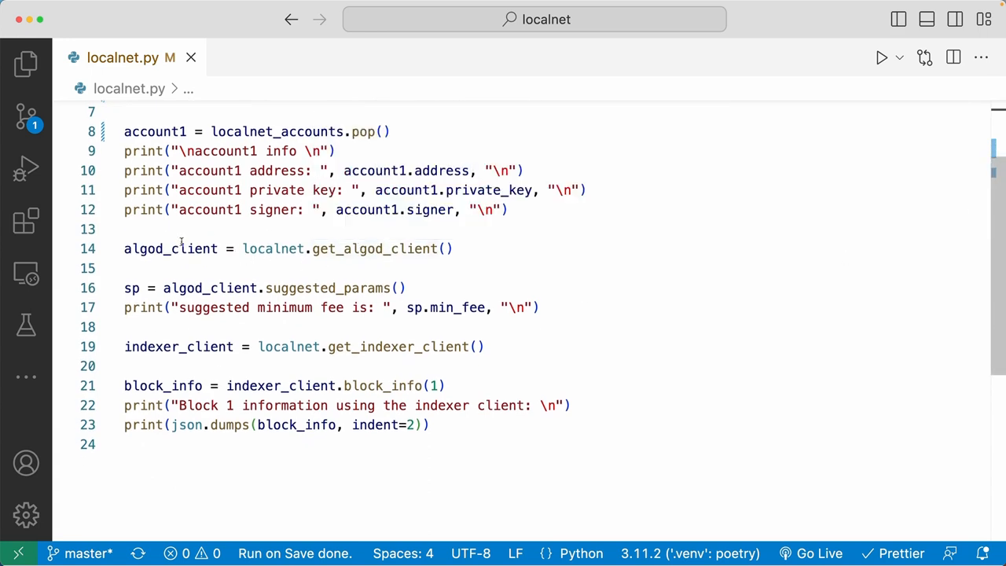
mouse_move(172, 248)
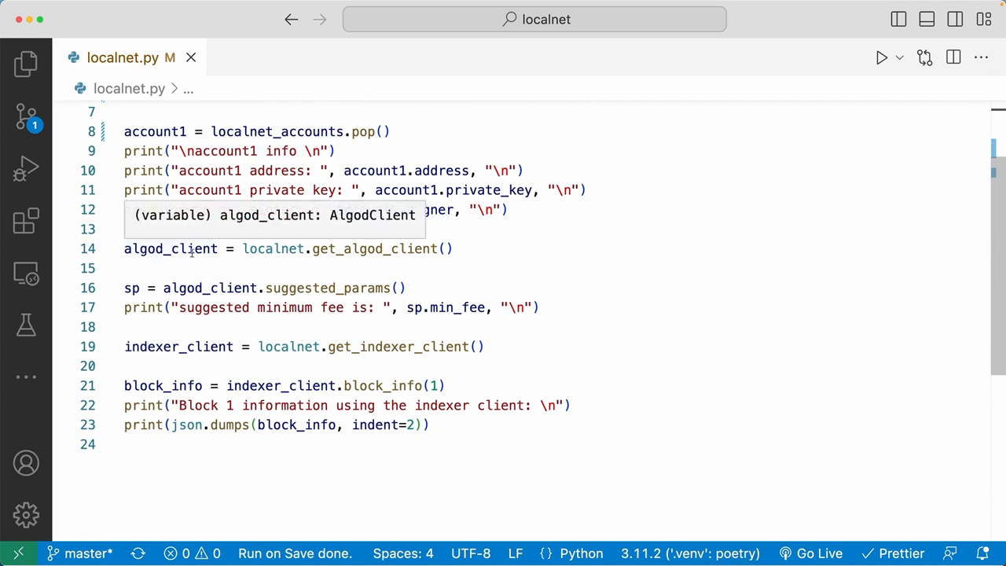
mouse_move(198, 282)
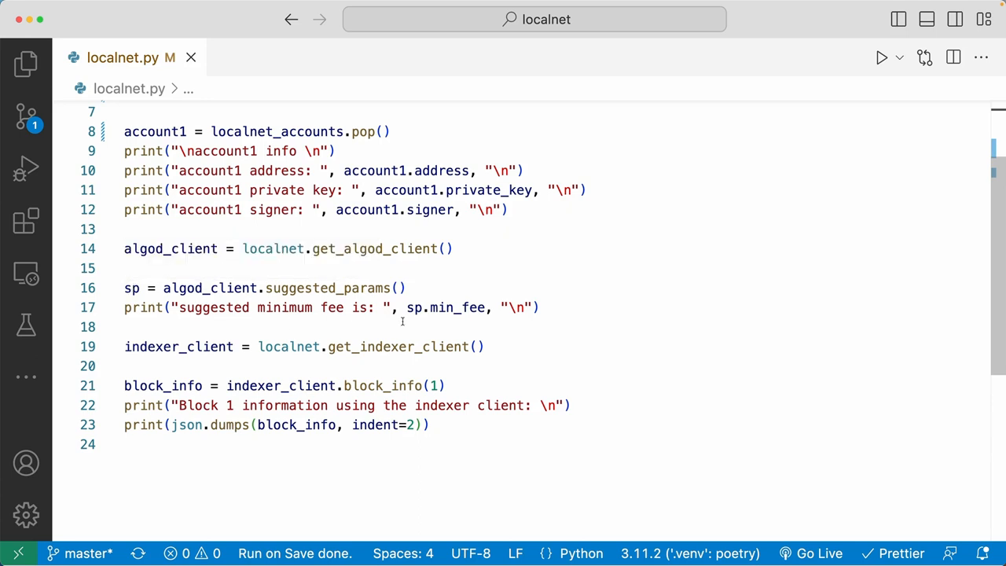
mouse_move(443, 307)
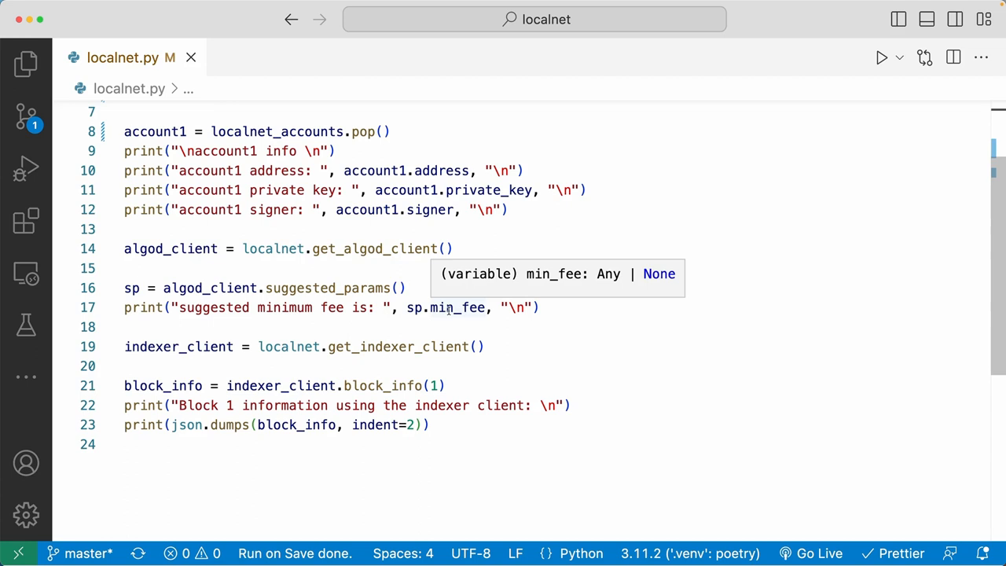
mouse_move(422, 327)
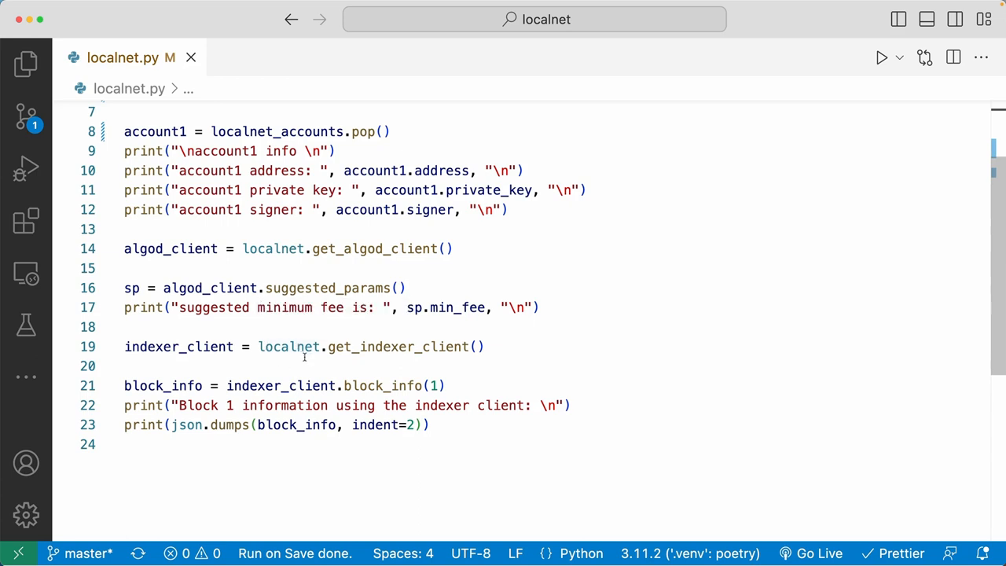
mouse_move(349, 348)
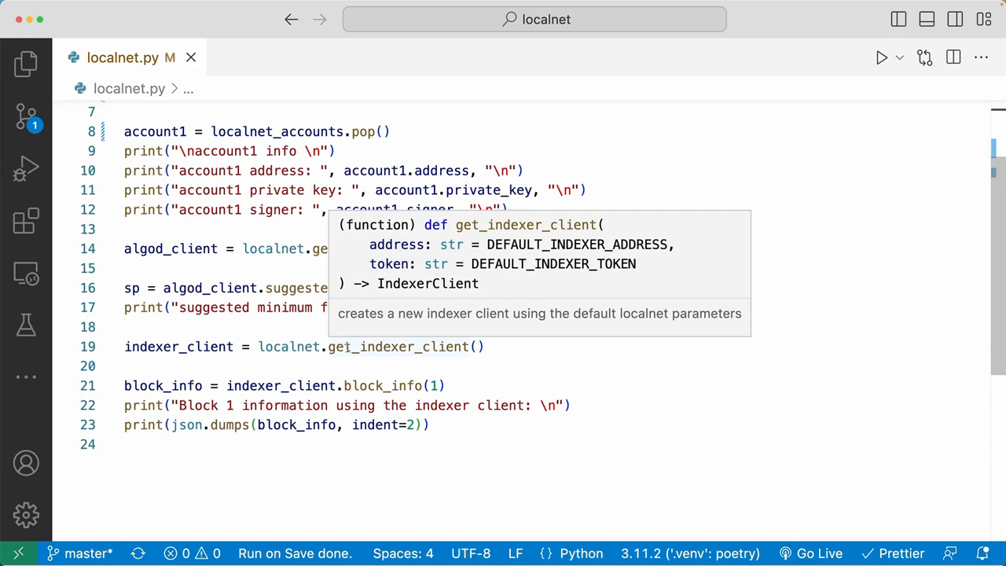
mouse_move(223, 387)
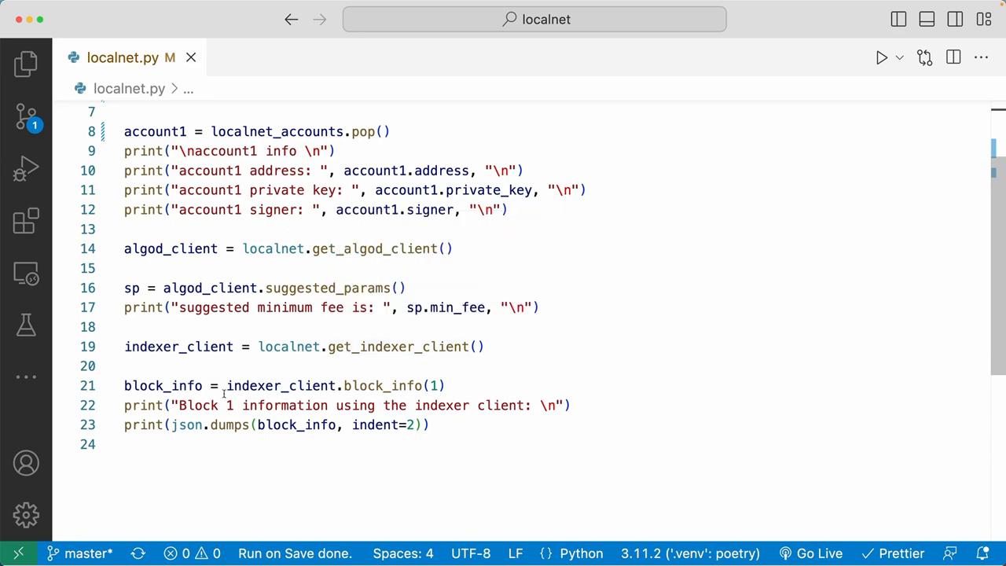
mouse_move(236, 386)
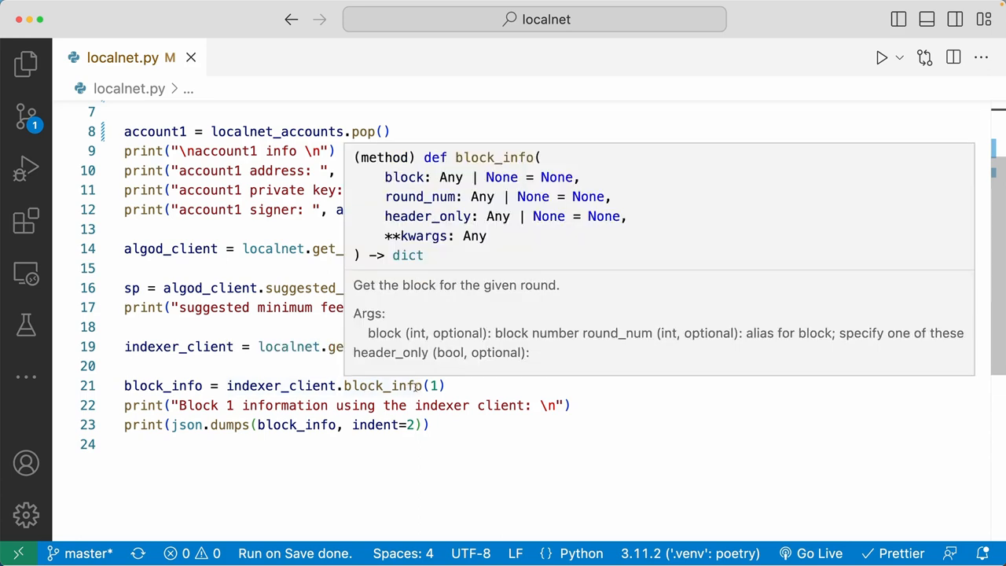
mouse_move(436, 387)
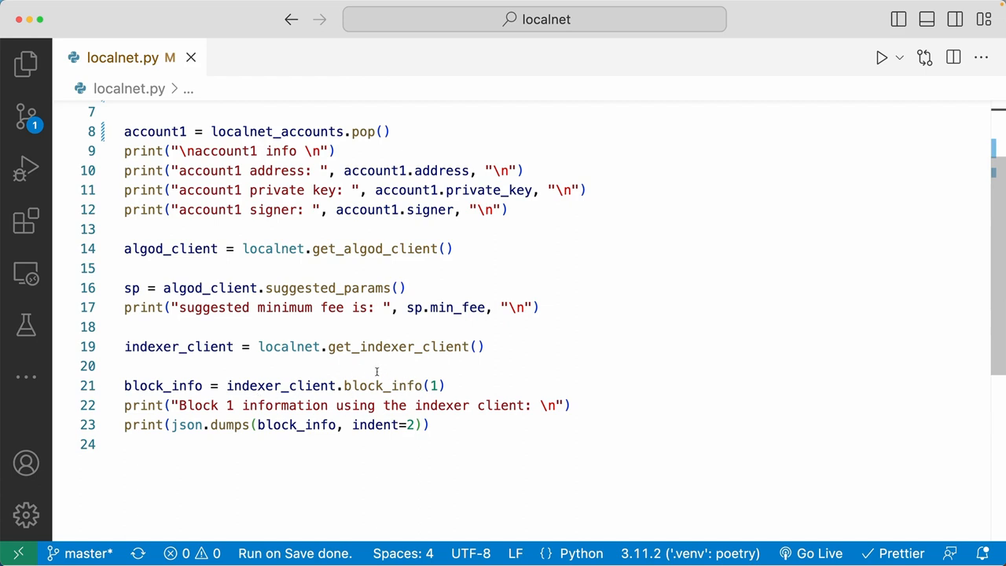
mouse_move(455, 387)
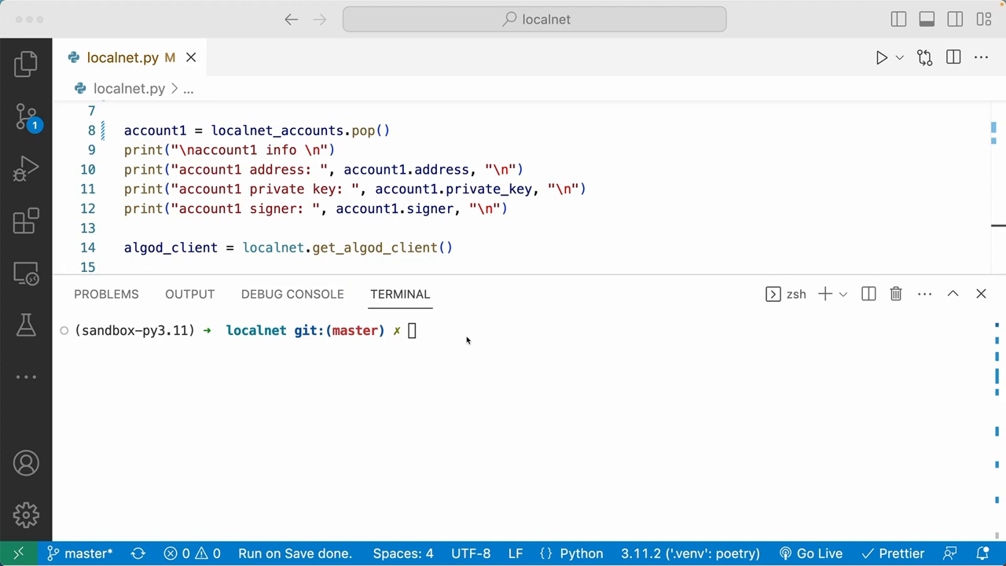
mouse_move(694, 457)
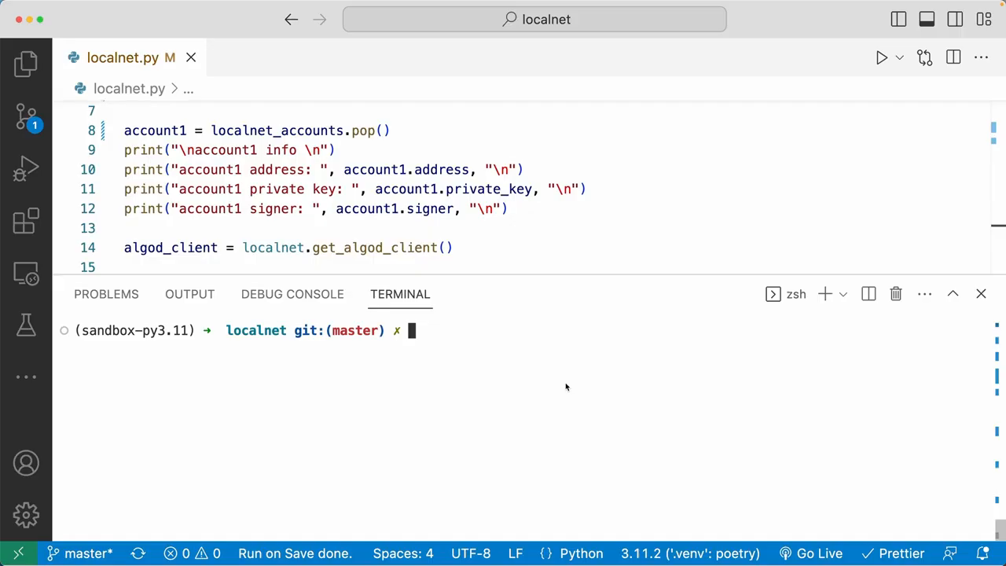
mouse_move(536, 354)
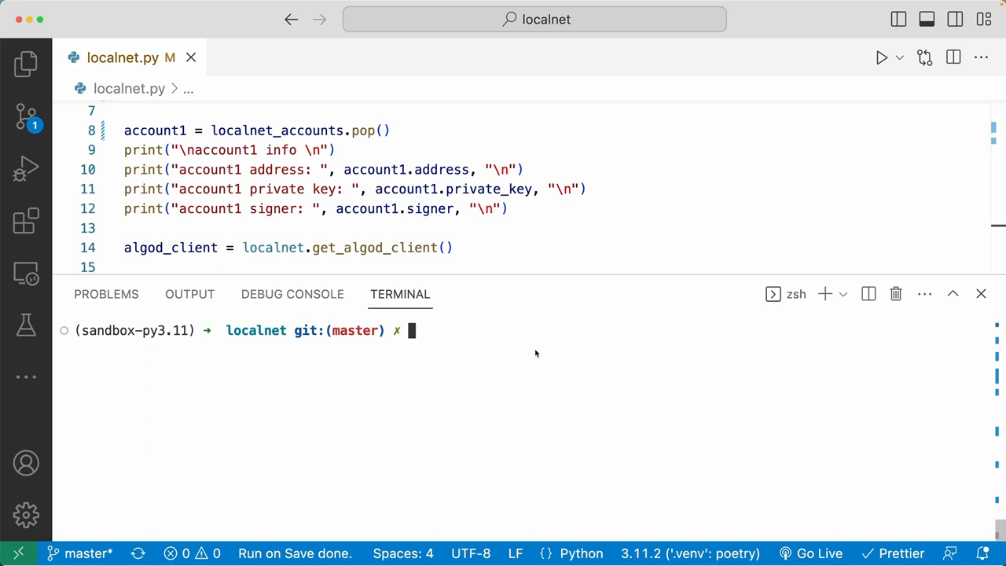
Step: Start typing 'algokit loc' at the prompt, then discard the command without running it
text(algokit localnet start)
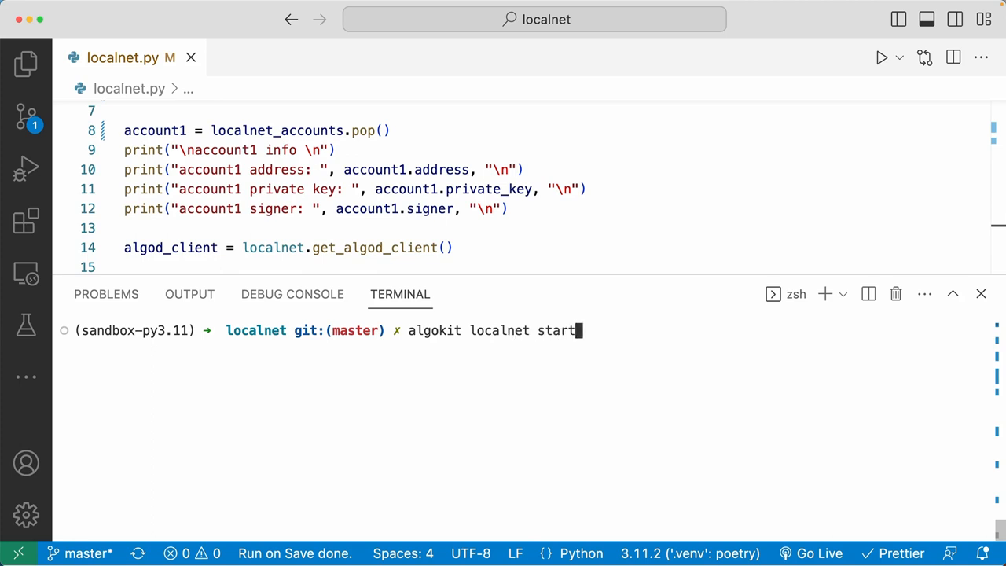
key(Enter)
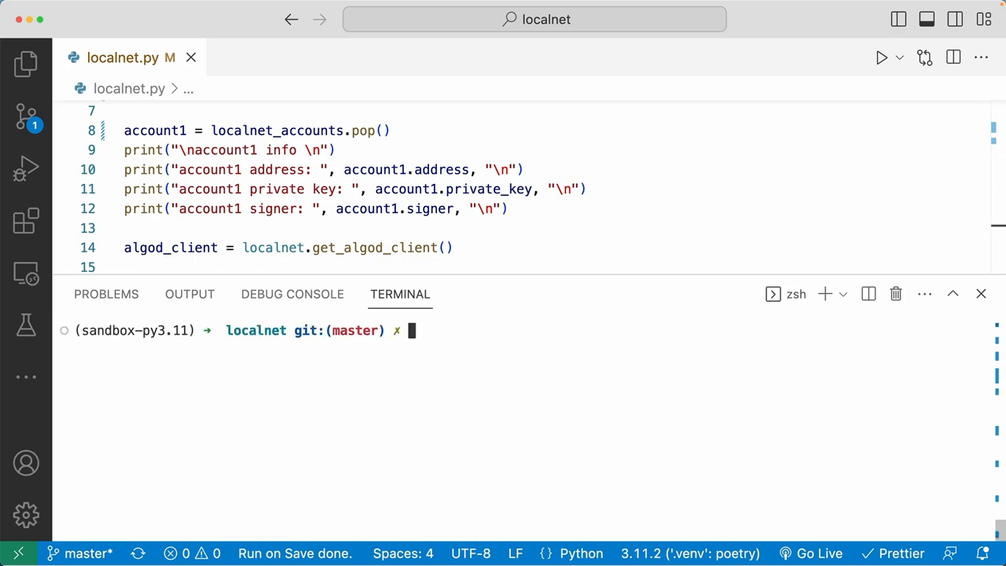
Step: Run 'python3 localnet.py' and select the printed list of local accounts
text(python3 localnet.py)
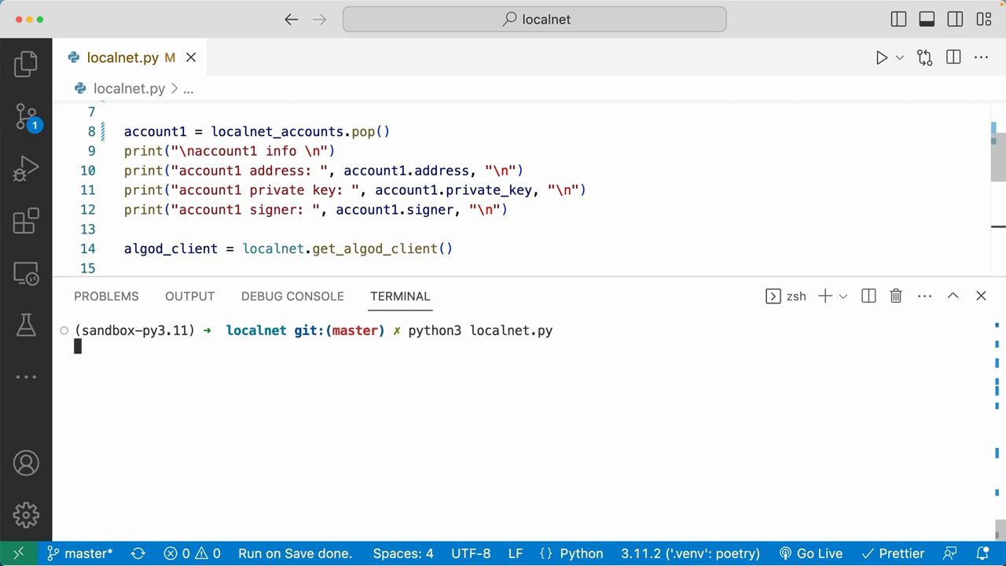
key(Enter)
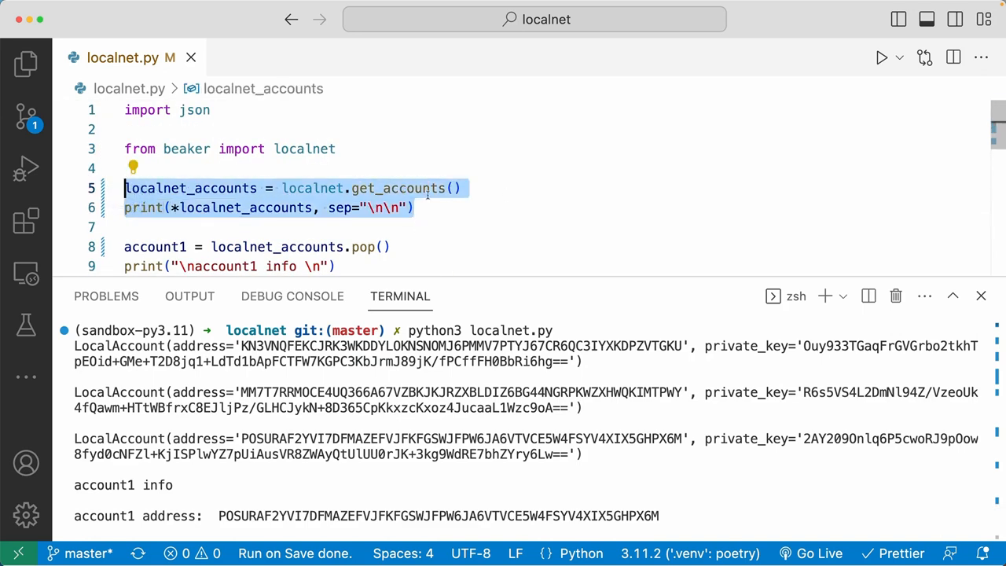
mouse_move(409, 188)
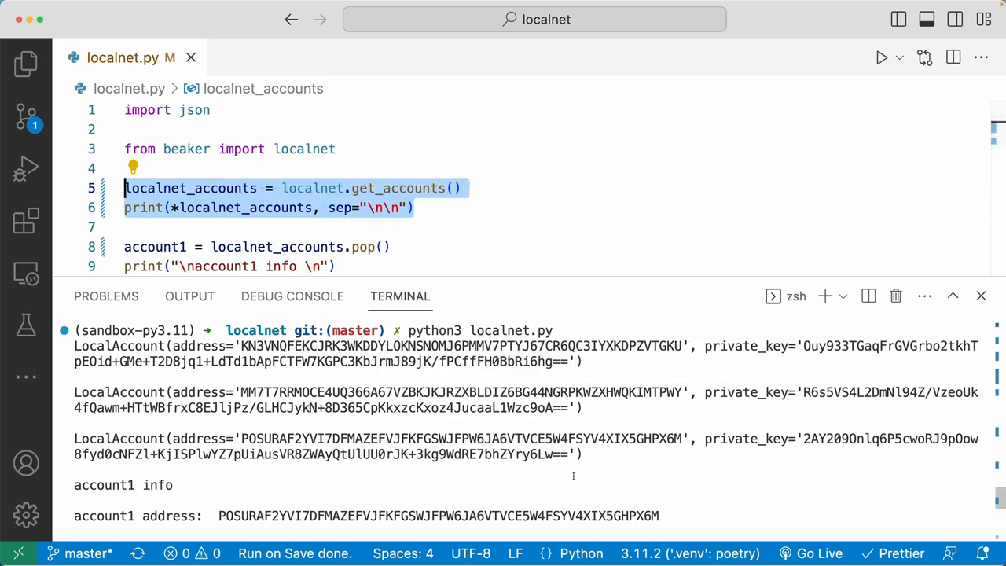
drag(74, 346, 582, 453)
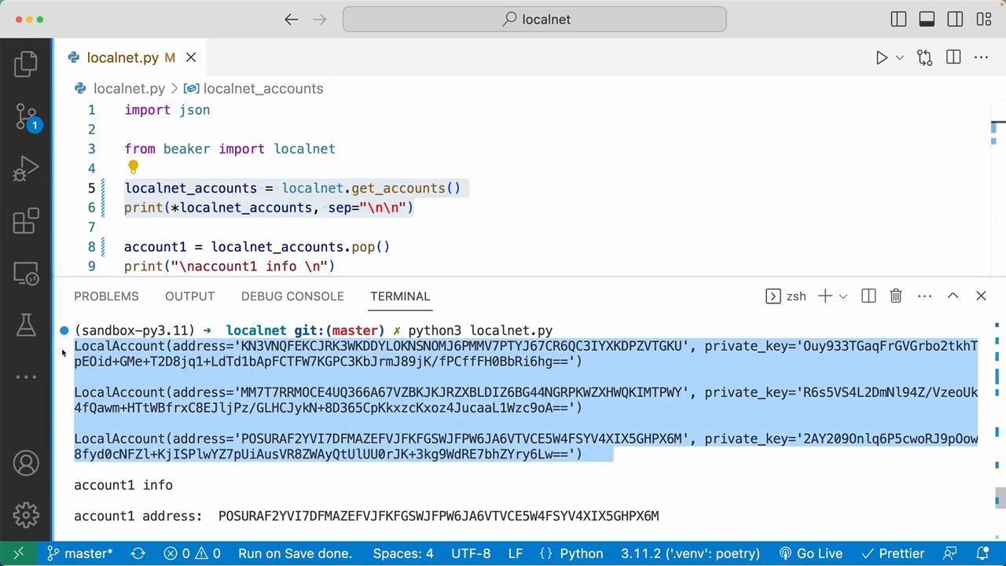
mouse_move(164, 371)
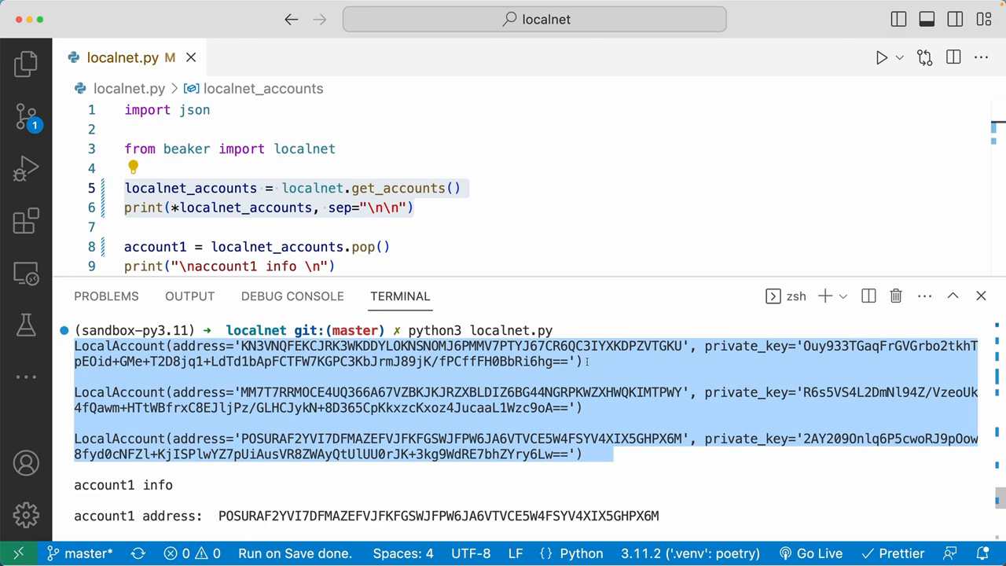
mouse_move(552, 390)
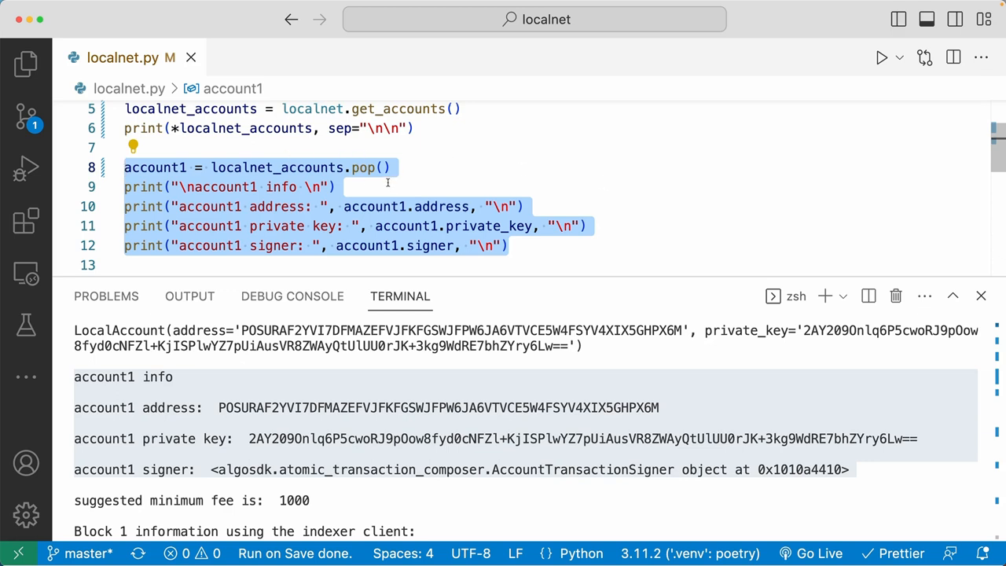
mouse_move(438, 213)
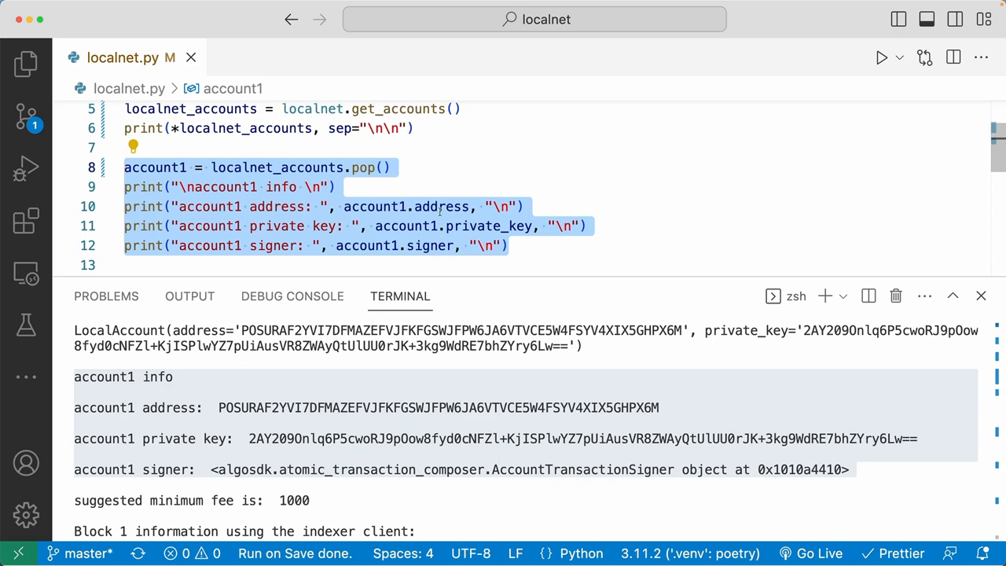
mouse_move(440, 206)
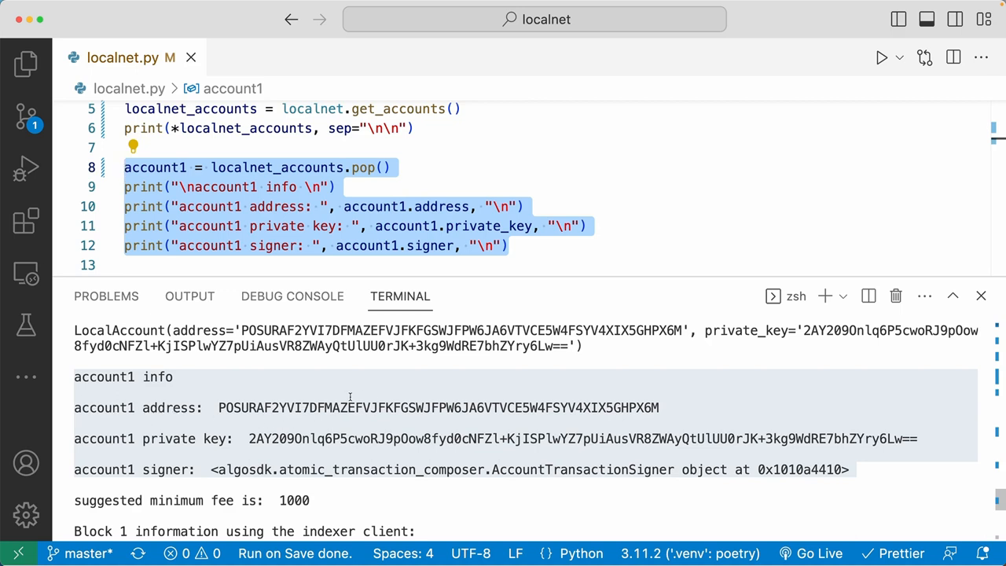
mouse_move(299, 444)
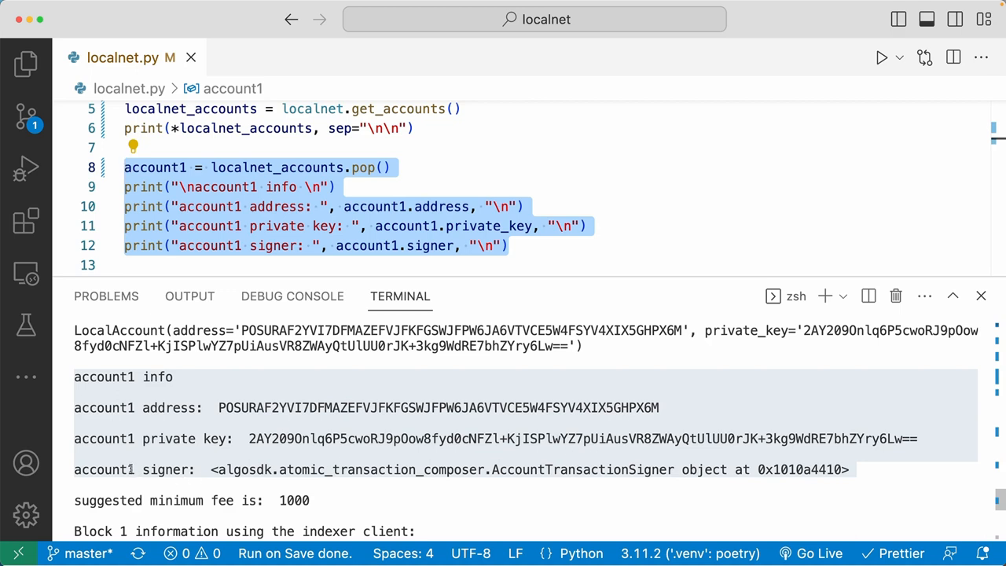
mouse_move(717, 484)
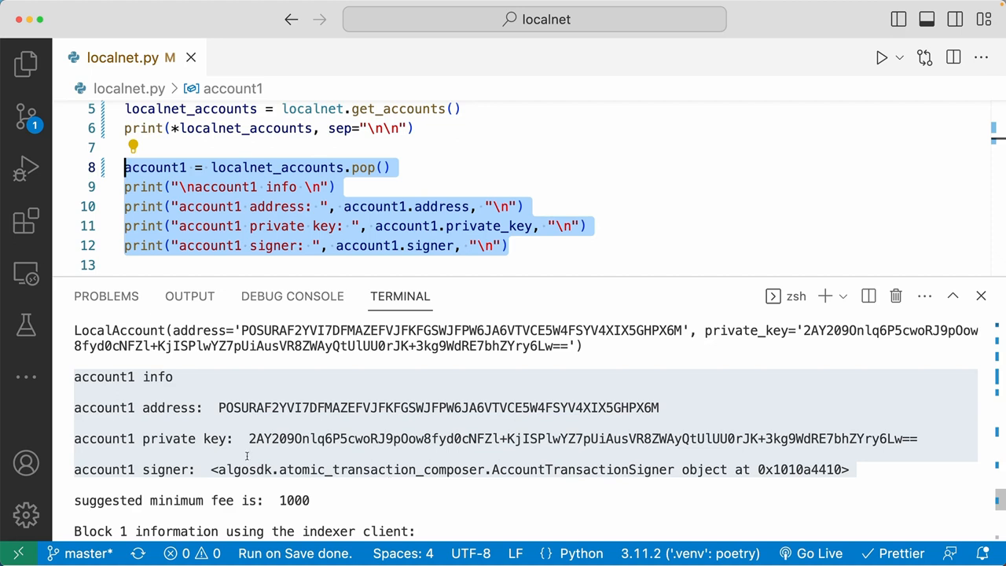
mouse_move(131, 425)
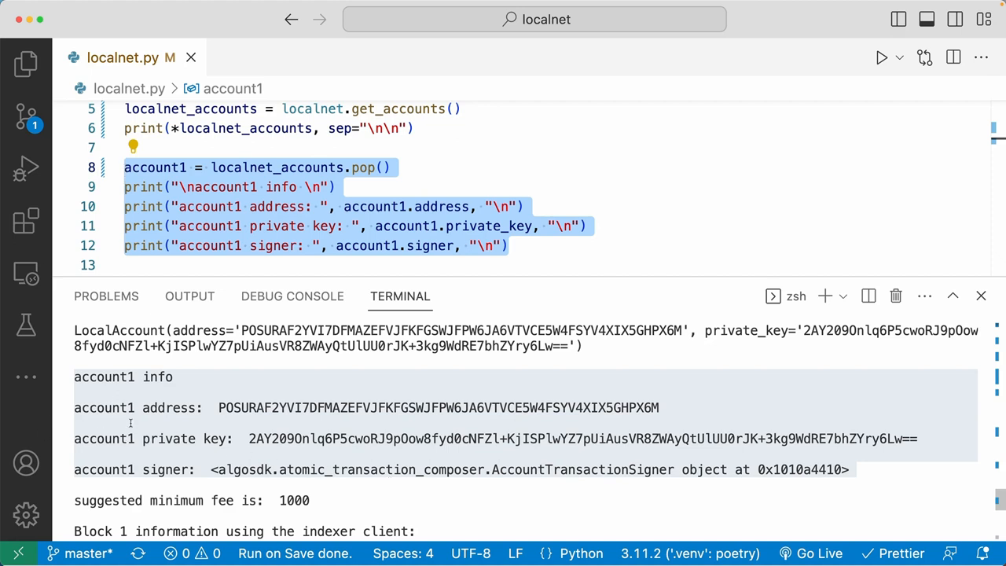
scroll(down, 3)
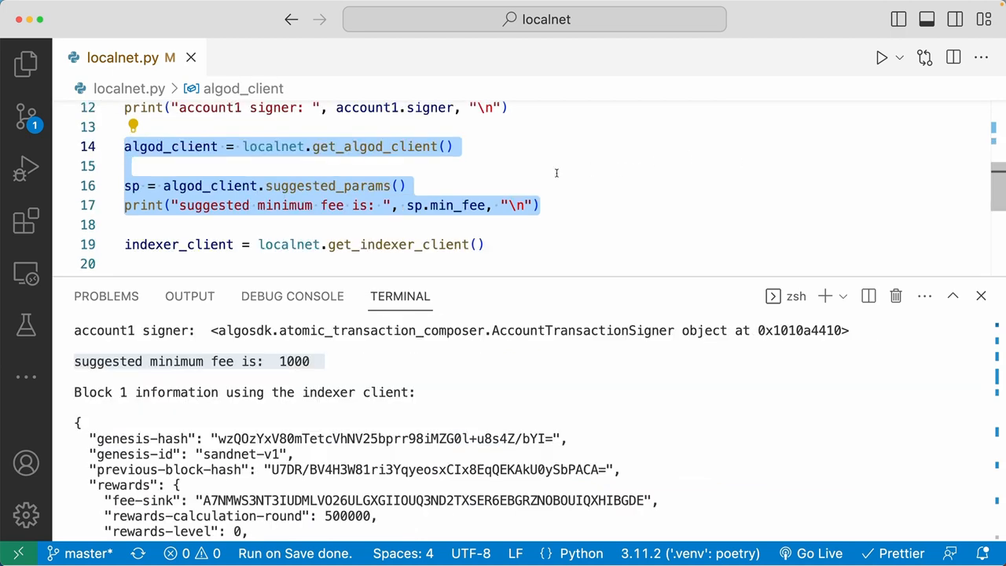
mouse_move(345, 172)
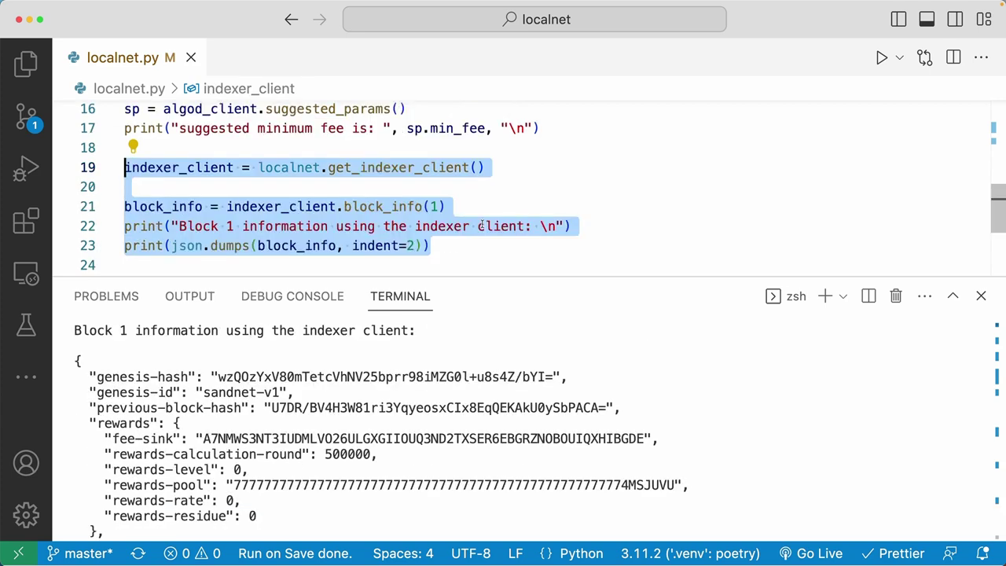
mouse_move(471, 237)
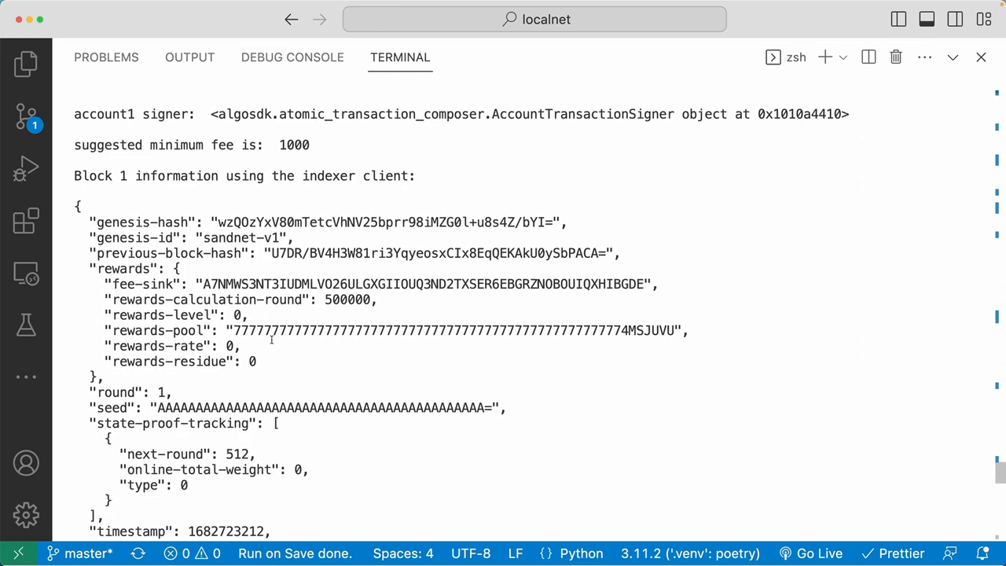
Step: Scroll down through the block 1 JSON to reveal its application transaction details
scroll(down, 3)
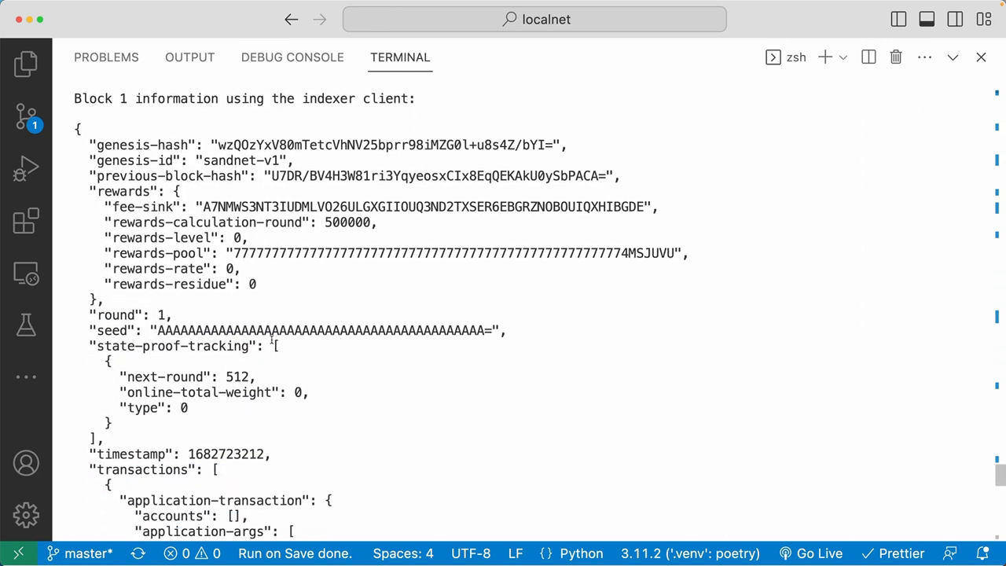
scroll(down, 3)
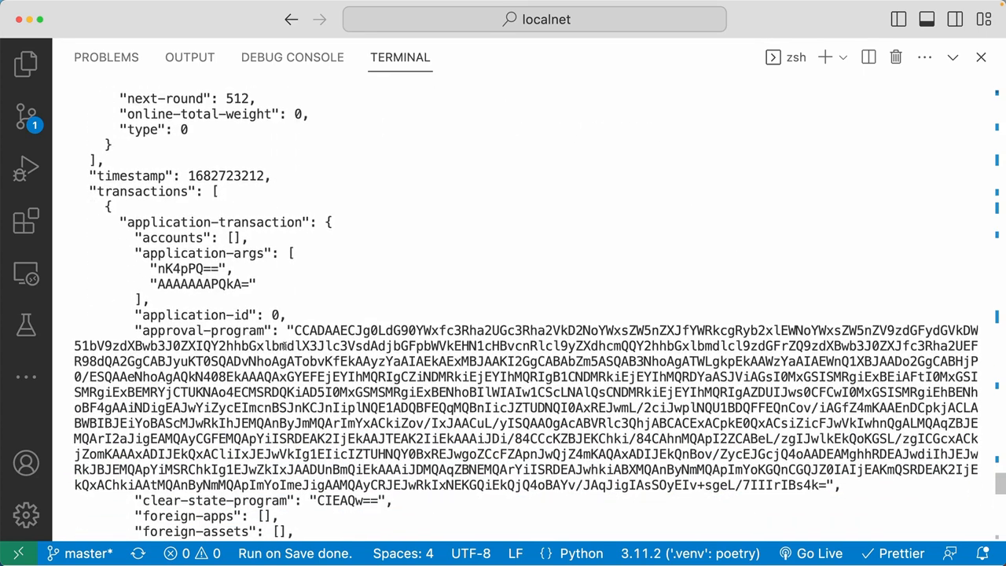
scroll(down, 3)
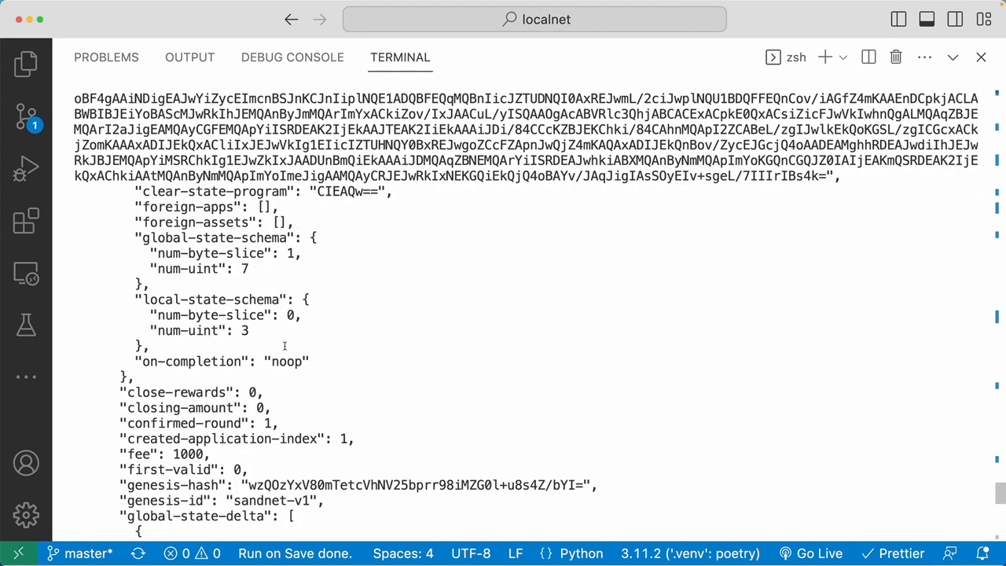
scroll(down, 3)
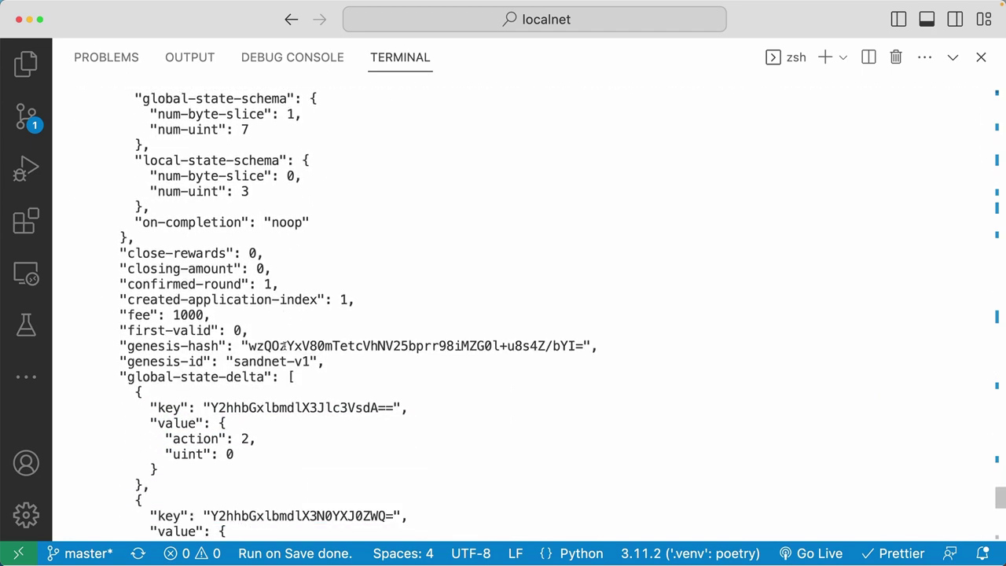